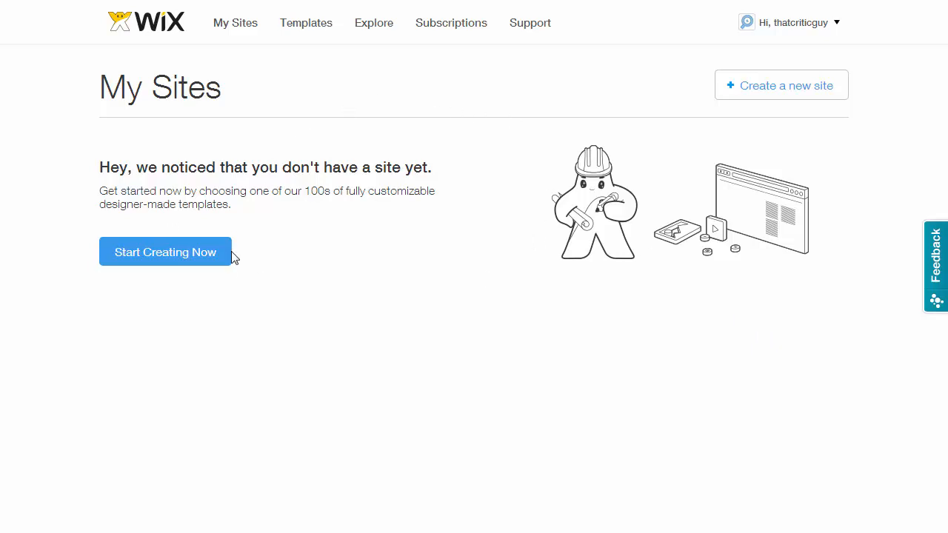
# - Preview the free Food Photography template from Photography > Pro Photographer
pyautogui.click(165, 252)
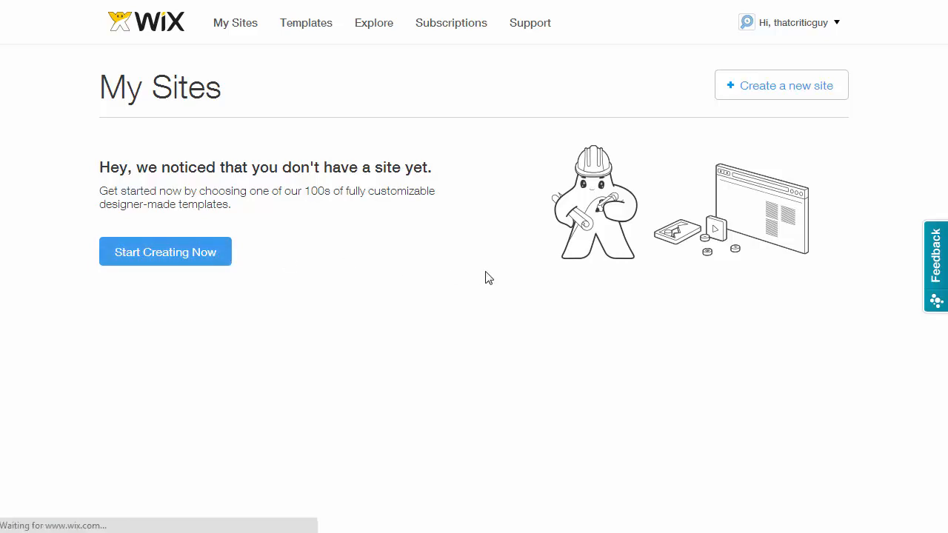
pyautogui.click(165, 252)
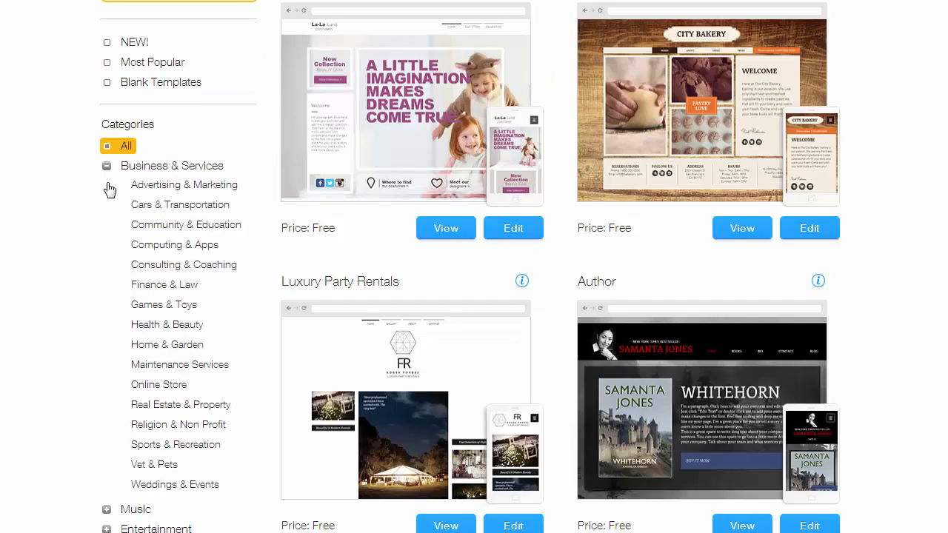
pyautogui.click(108, 166)
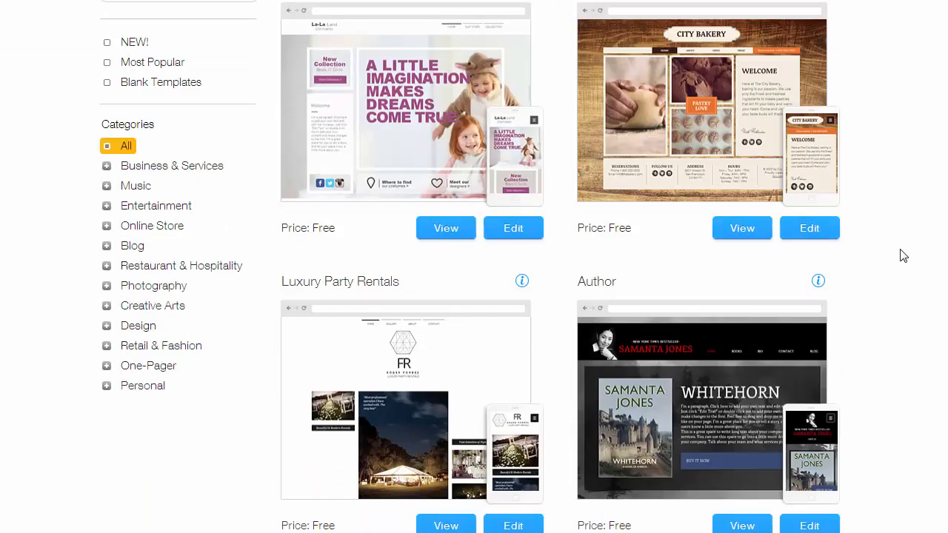
pyautogui.moveTo(111, 301)
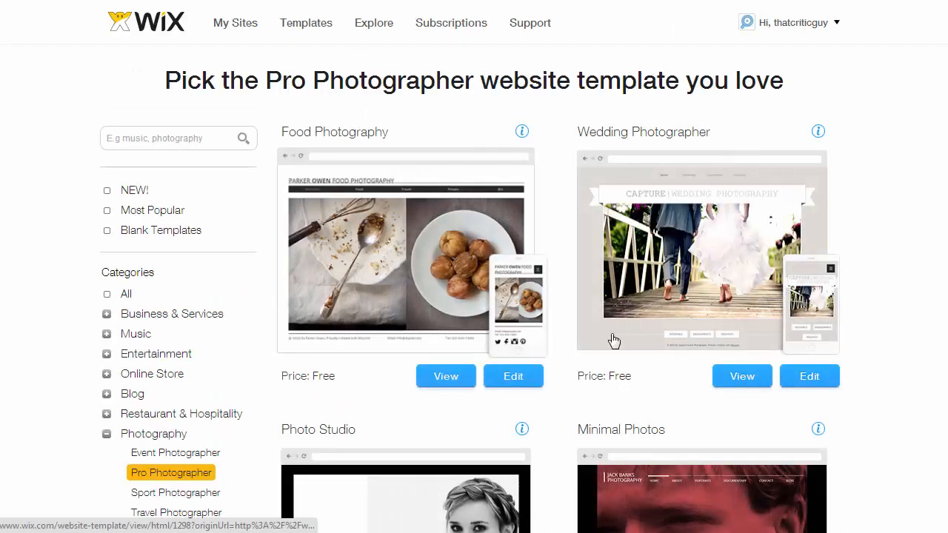
pyautogui.scroll(-3)
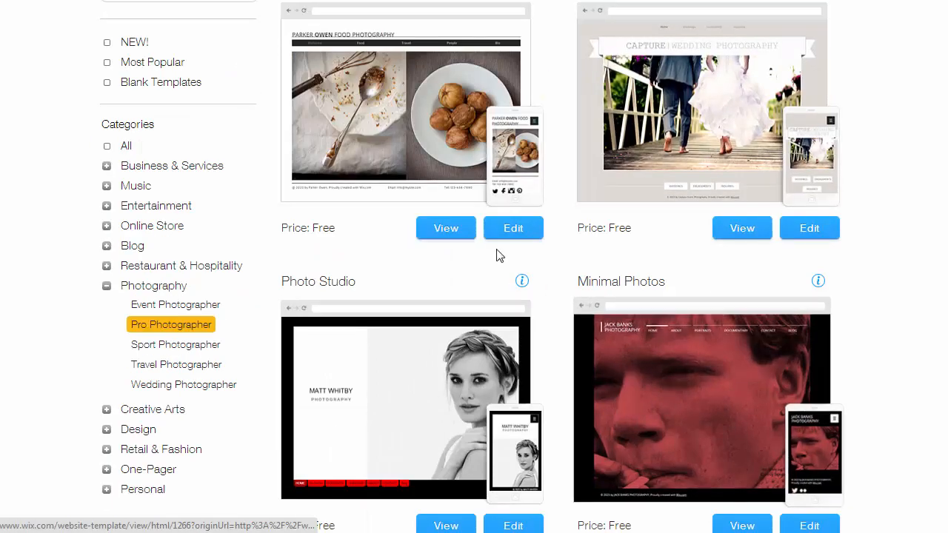
pyautogui.click(446, 227)
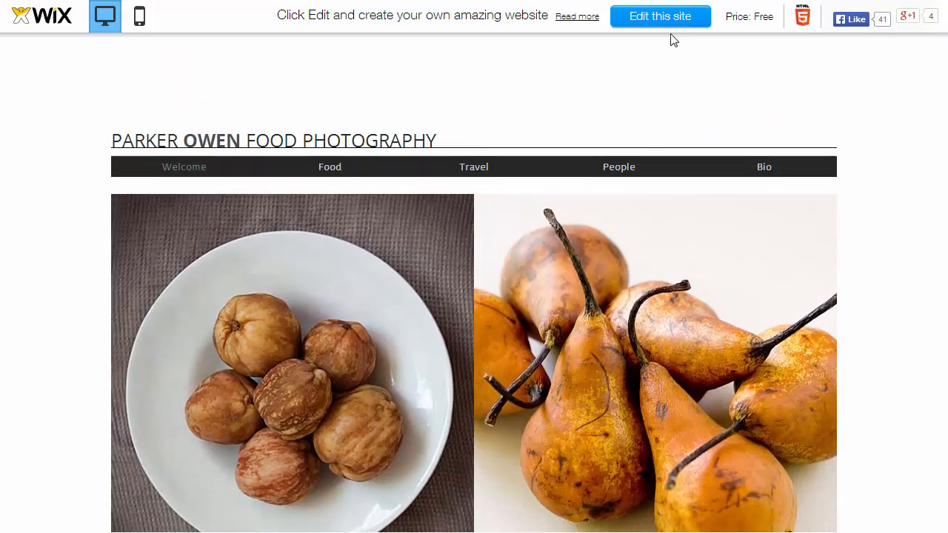
# - Open the template in the editor and retitle the site 'Mike Johnston Food Photography'
pyautogui.click(659, 15)
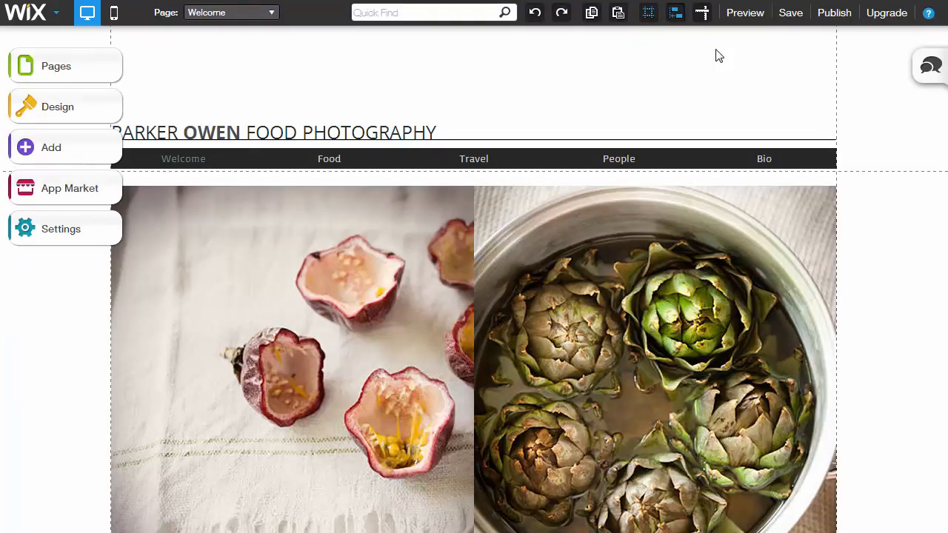
pyautogui.moveTo(234, 136)
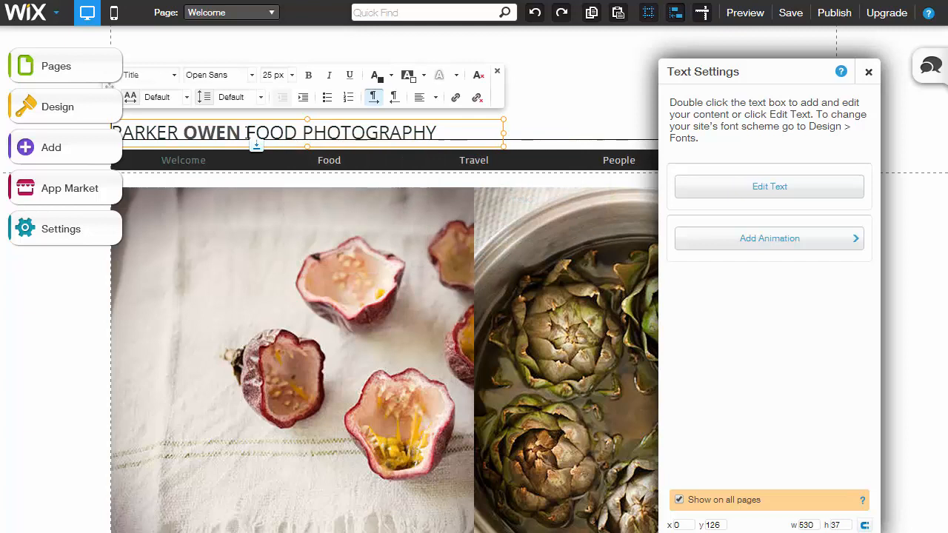
pyautogui.moveTo(118, 132); pyautogui.dragTo(244, 132)
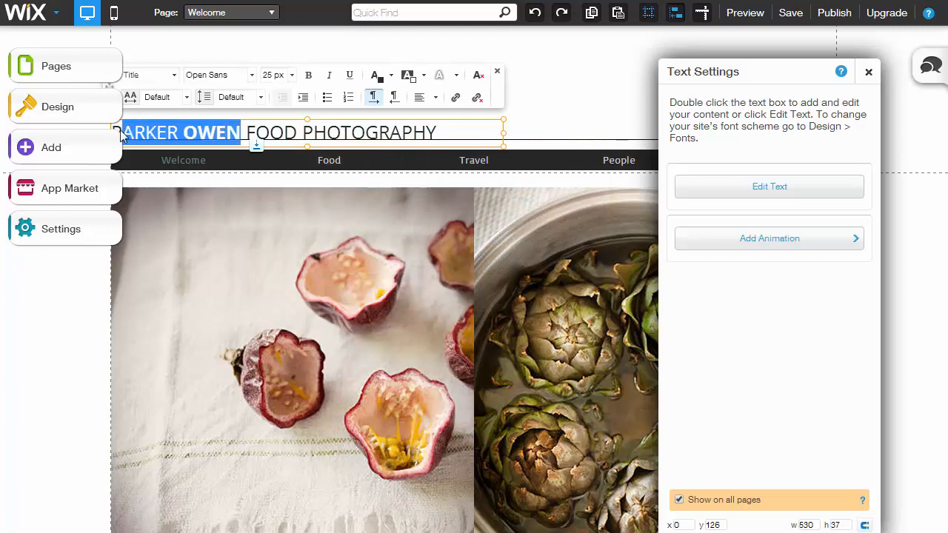
pyautogui.write('Mike Johnston Food Photography')
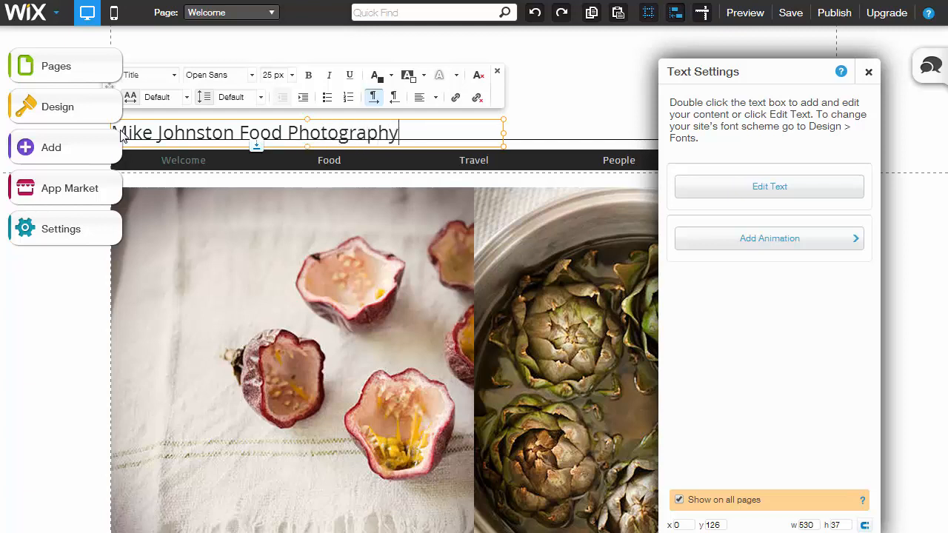
pyautogui.moveTo(841, 72)
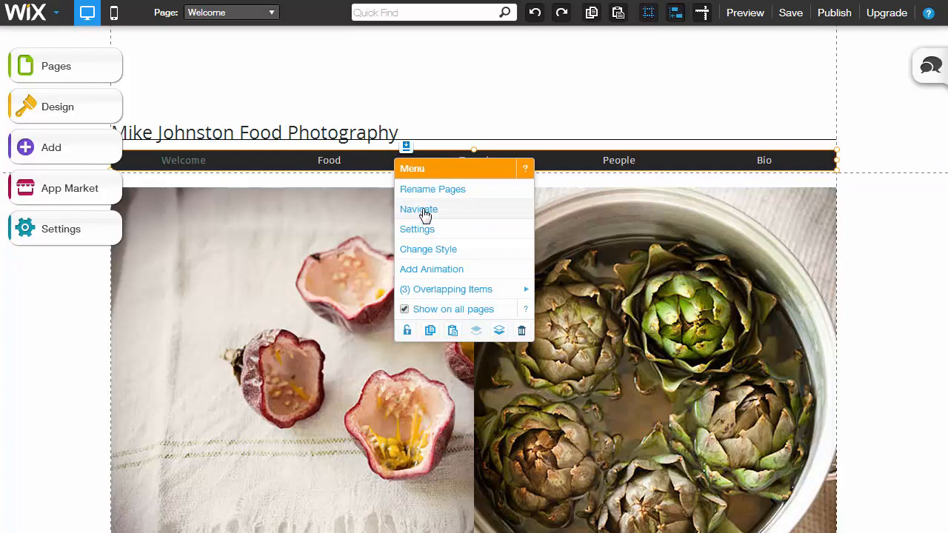
# - Drag Travel above Food in the Pages panel and open the Travel page
pyautogui.click(419, 209)
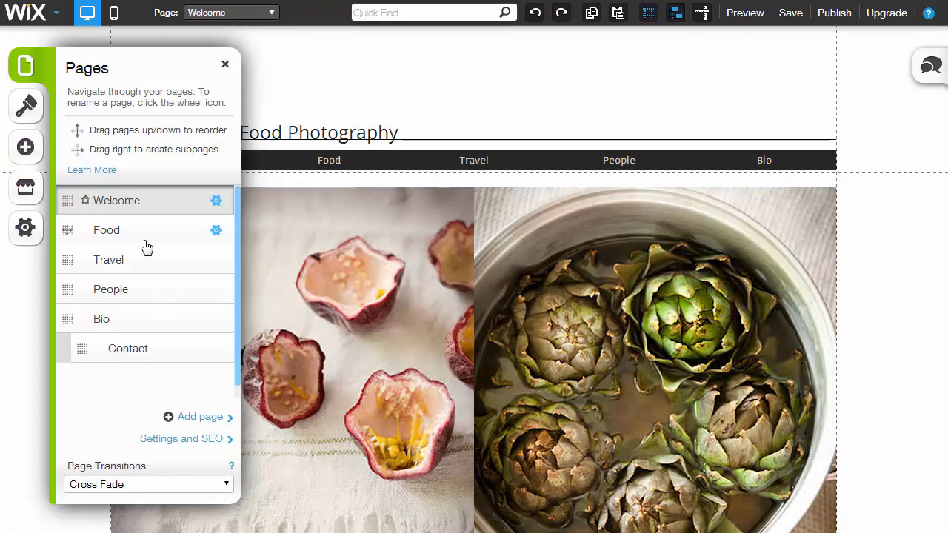
pyautogui.moveTo(106, 229); pyautogui.dragTo(106, 263)
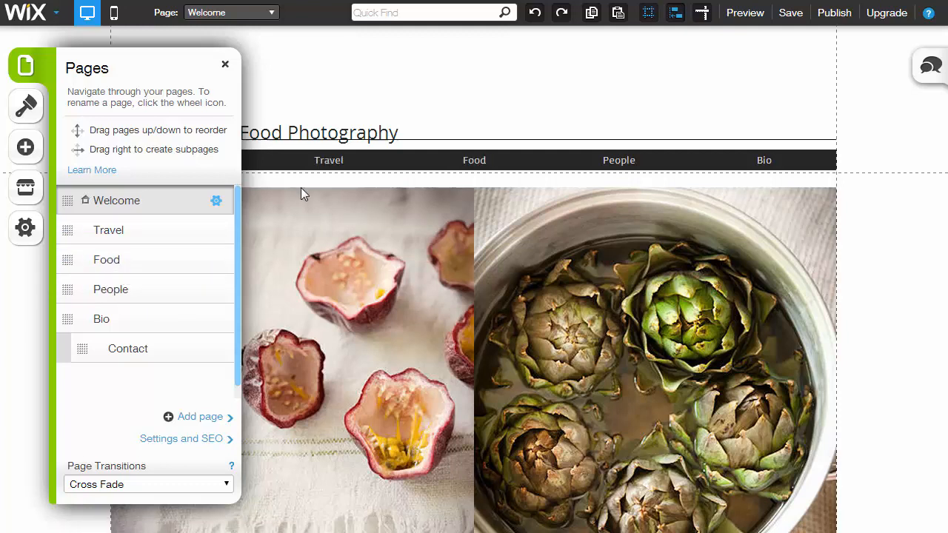
pyautogui.moveTo(239, 67)
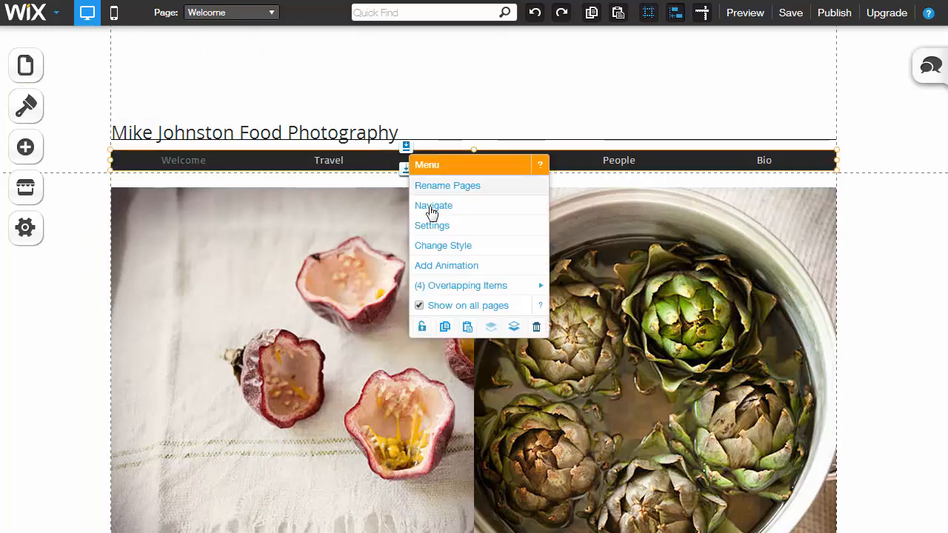
pyautogui.moveTo(455, 186)
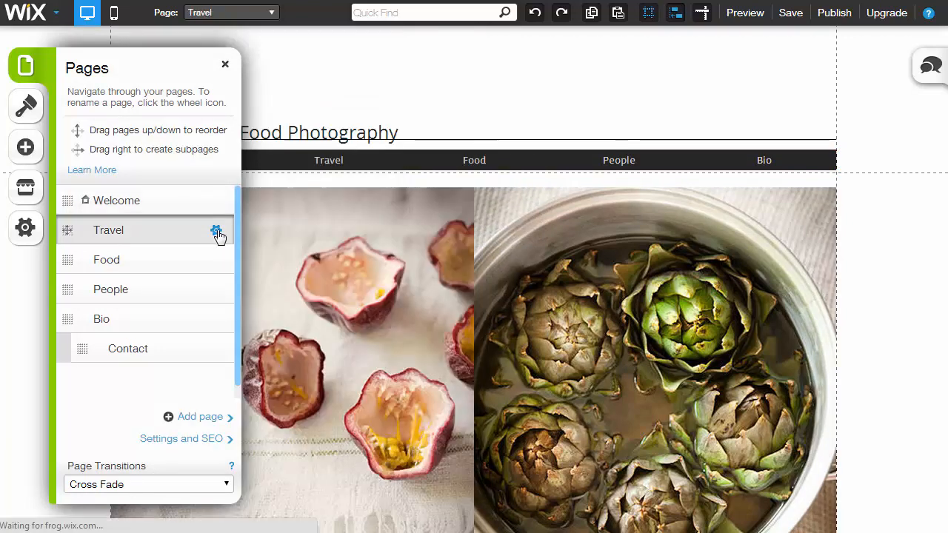
pyautogui.click(216, 231)
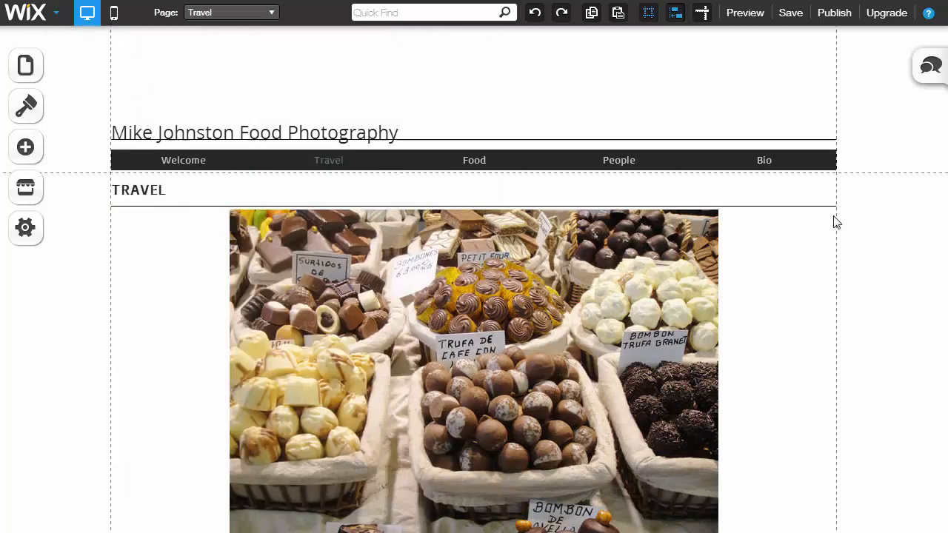
pyautogui.scroll(-3)
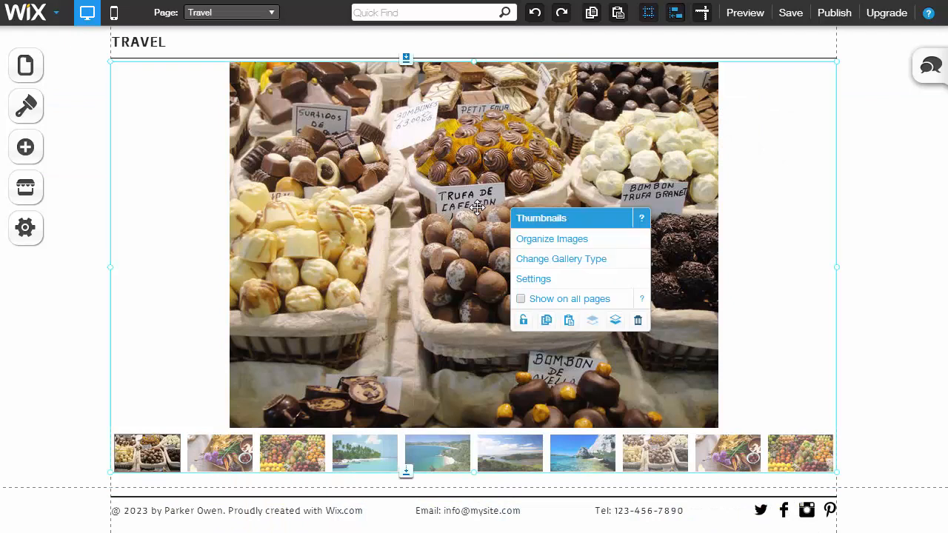
pyautogui.moveTo(539, 241)
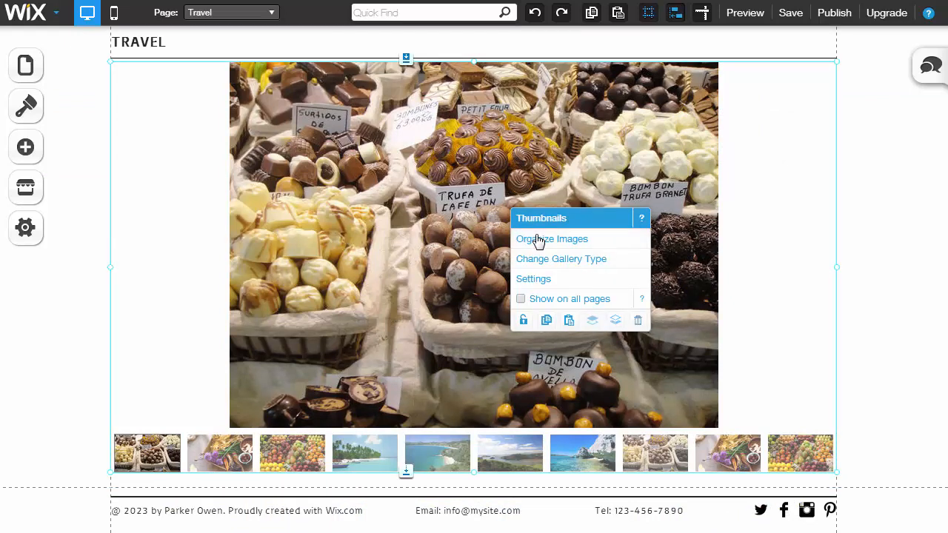
# - Open Organize Images keeping the current images, then Change on the first photo
pyautogui.click(553, 238)
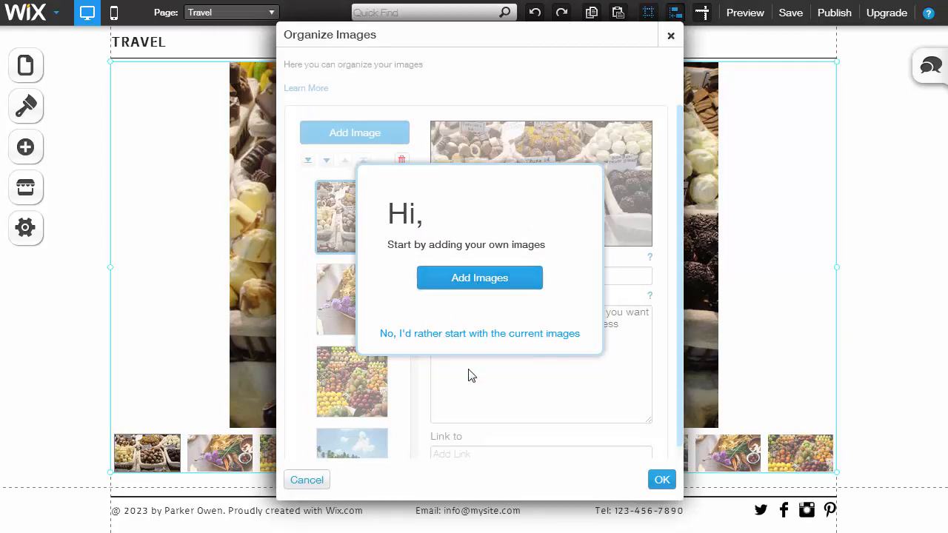
pyautogui.click(480, 333)
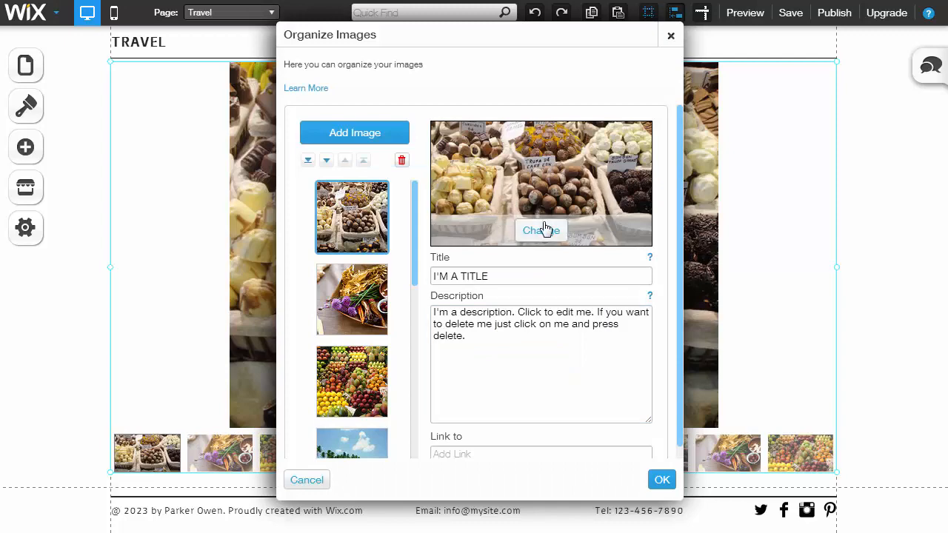
pyautogui.click(541, 231)
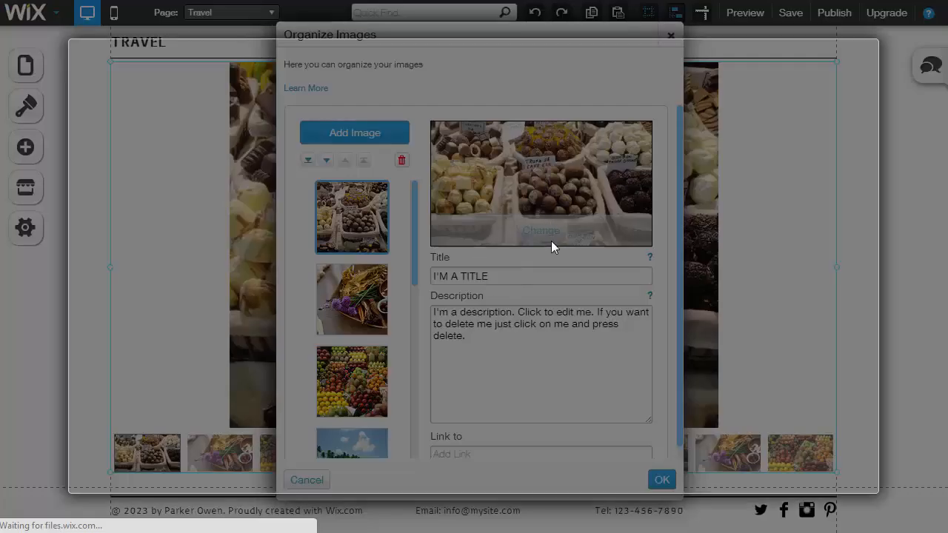
pyautogui.click(541, 231)
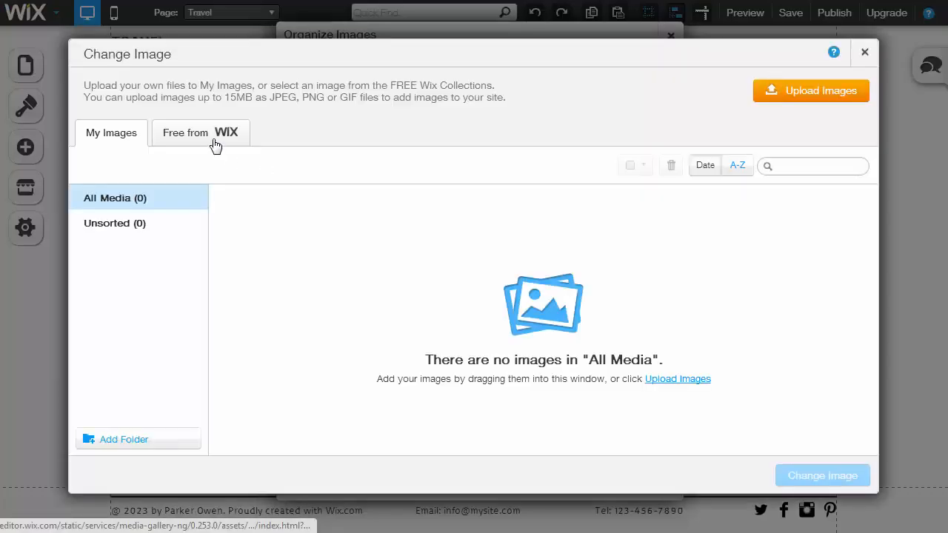
# - Pick the coffee-beans photo from Free from Wix's Home & Garden category
pyautogui.click(201, 132)
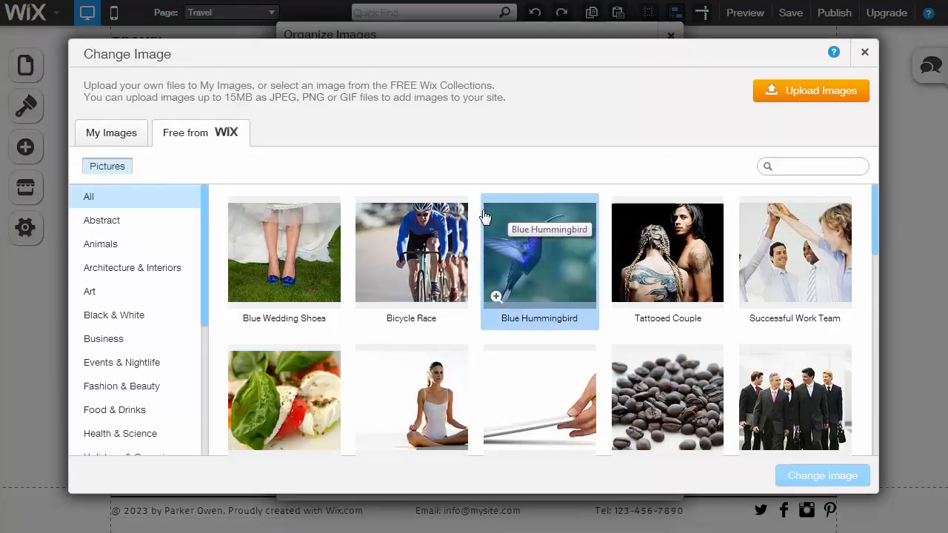
pyautogui.click(111, 133)
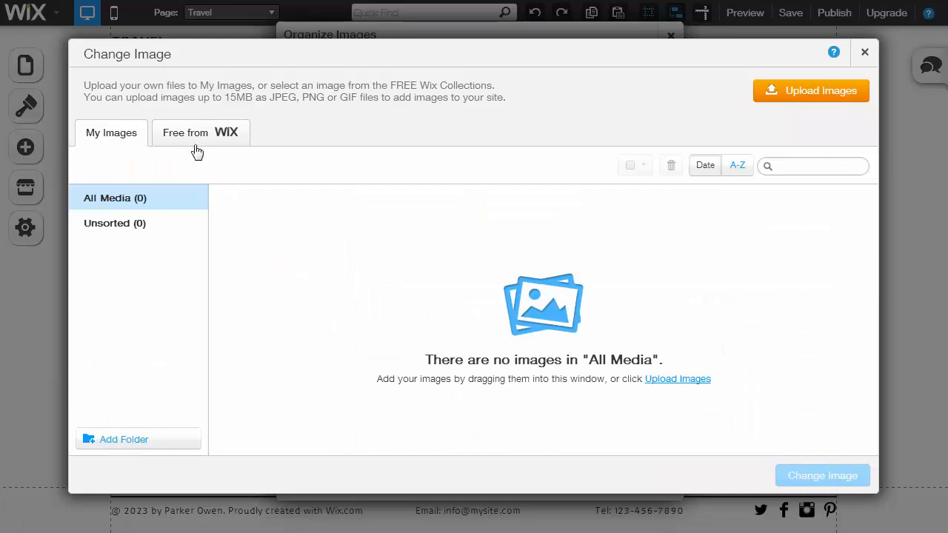
pyautogui.click(200, 133)
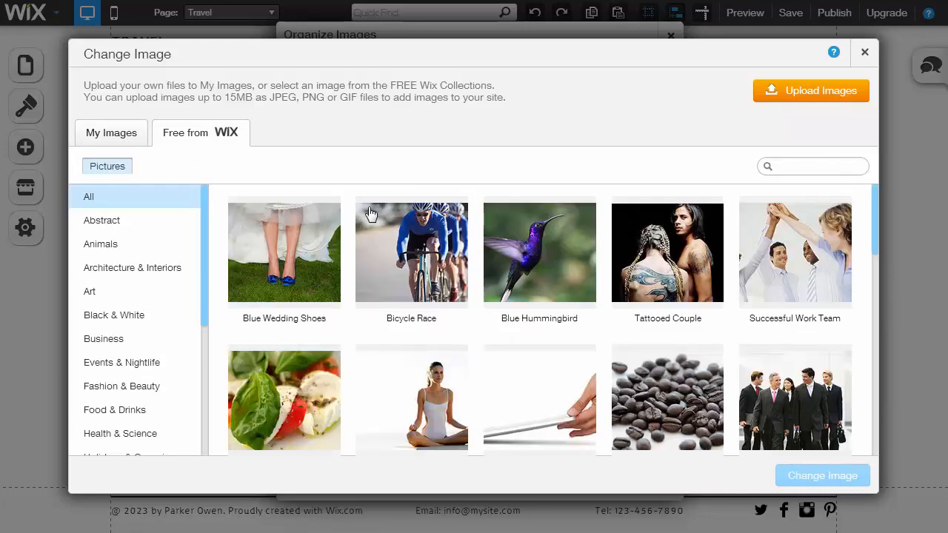
pyautogui.scroll(-3)
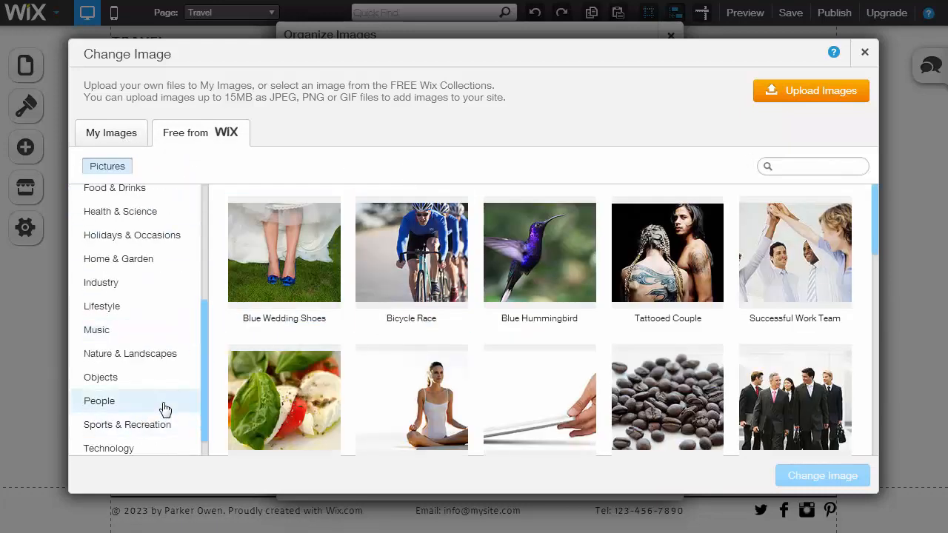
pyautogui.click(118, 258)
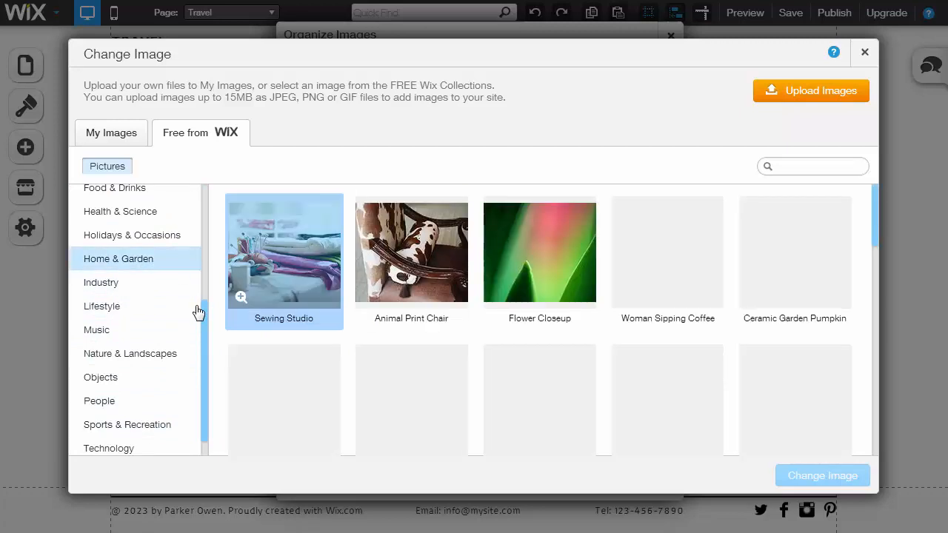
pyautogui.click(115, 261)
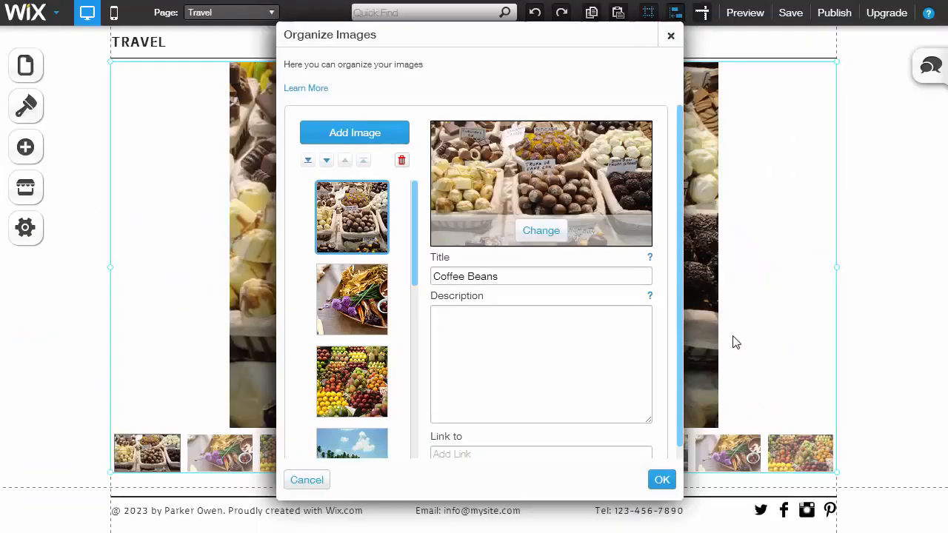
# - Apply the Organize Images changes and dismiss the footer text's context menu
pyautogui.click(661, 479)
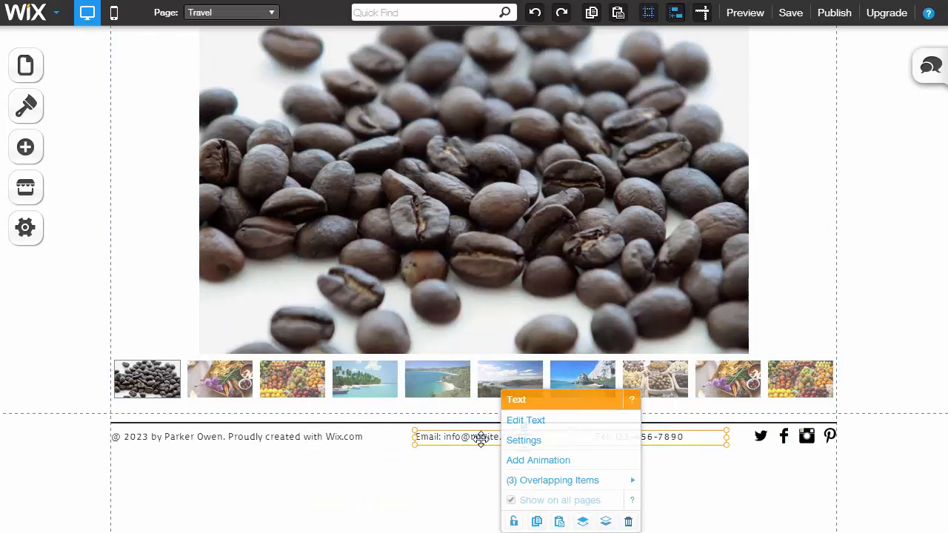
pyautogui.click(526, 420)
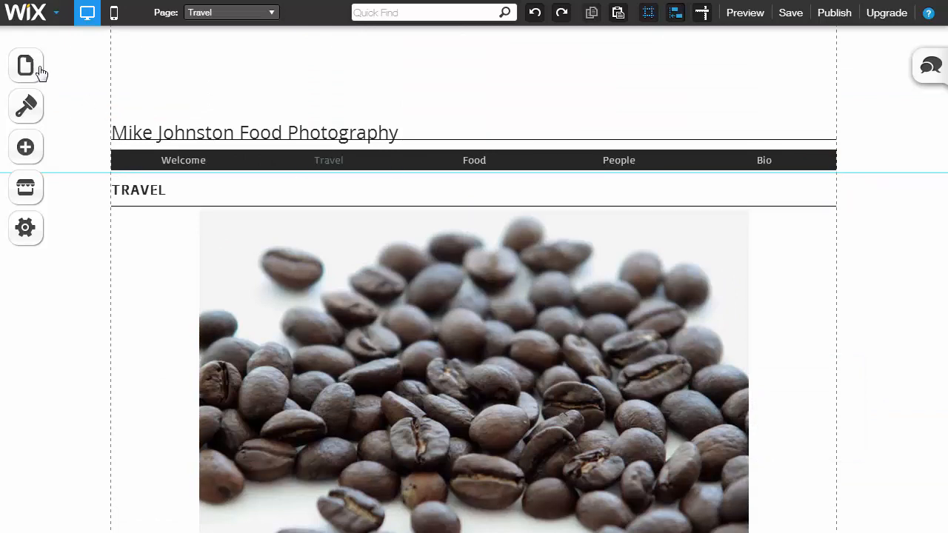
# - Switch to the Bio page through the Pages panel, then close the panel
pyautogui.click(26, 66)
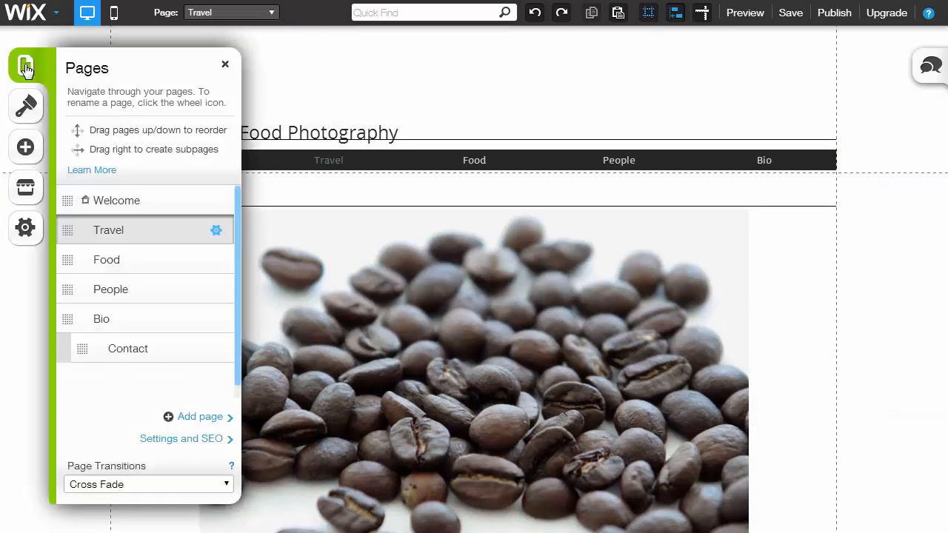
pyautogui.moveTo(134, 308)
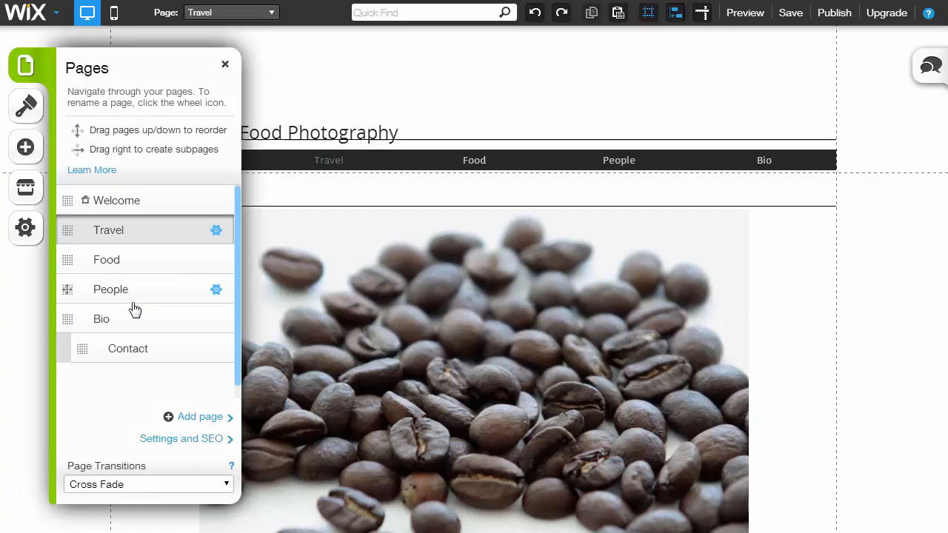
pyautogui.click(101, 319)
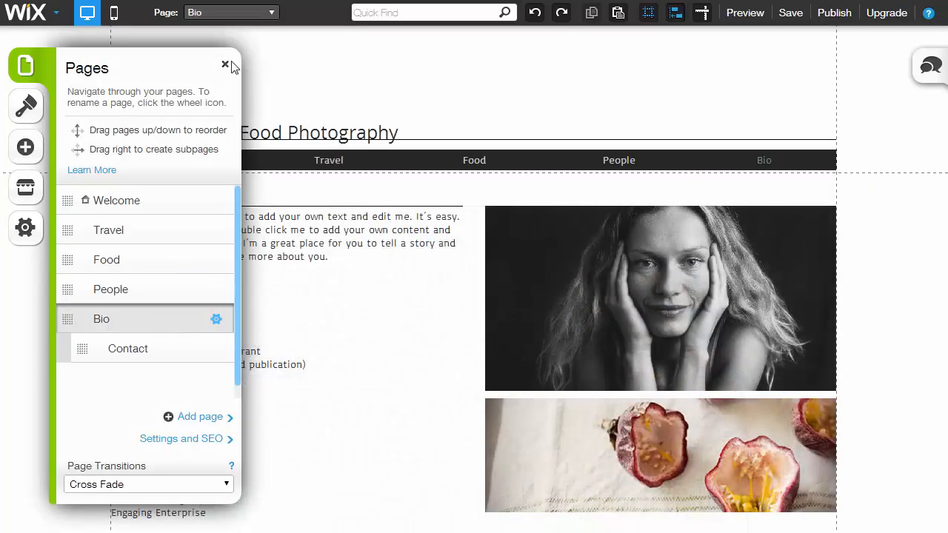
pyautogui.click(225, 66)
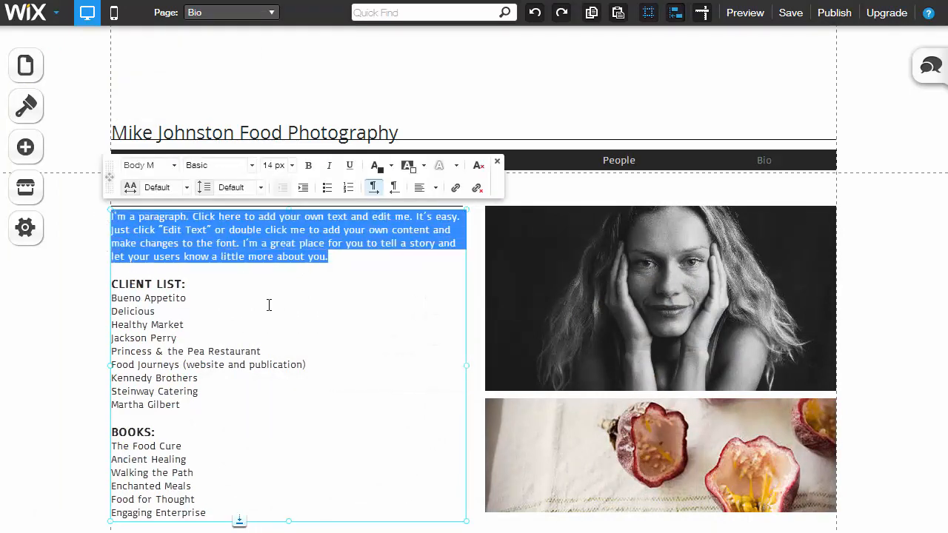
pyautogui.write('Make your changes')
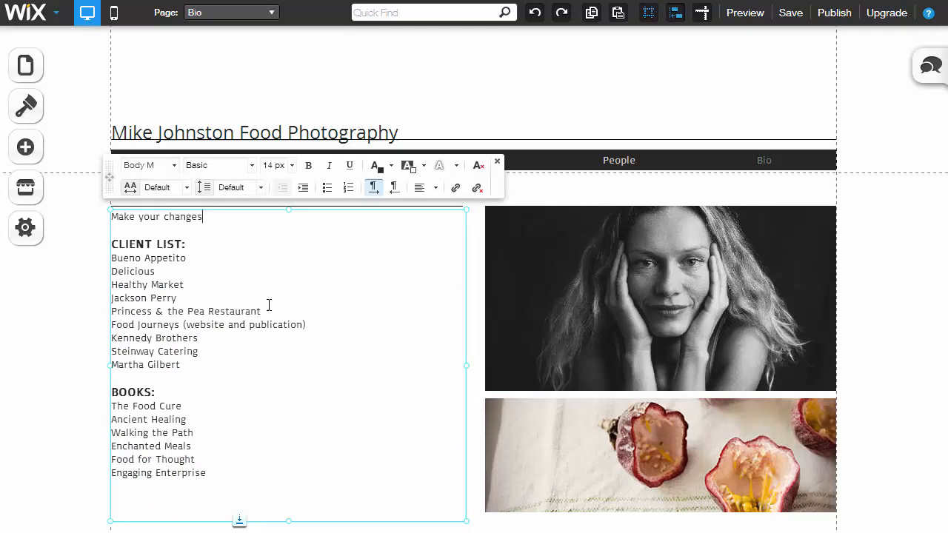
pyautogui.doubleClick(128, 298)
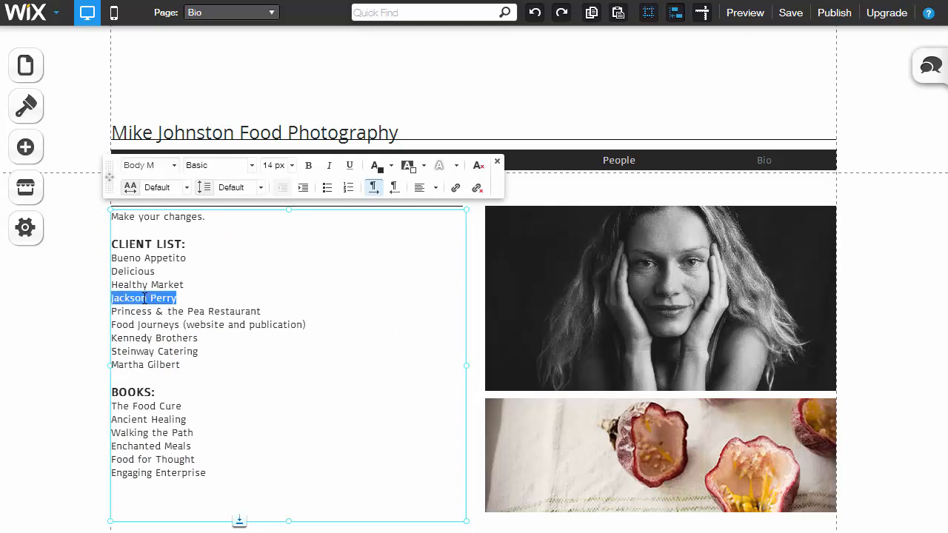
pyautogui.write('Some Company')
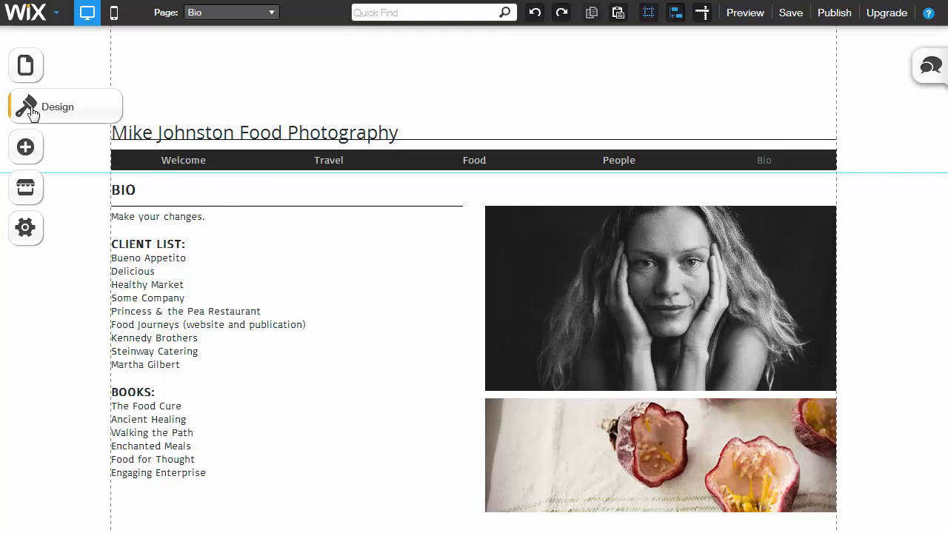
pyautogui.click(25, 106)
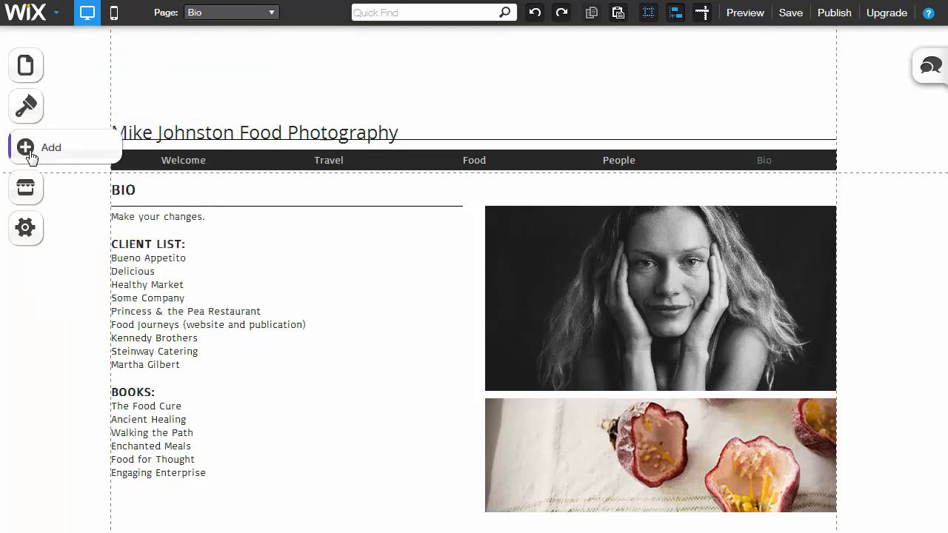
pyautogui.click(26, 147)
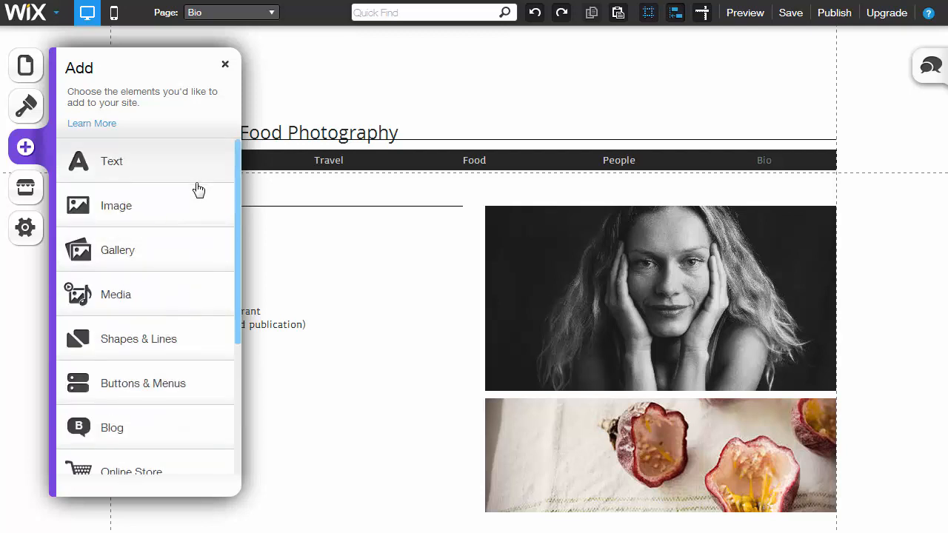
pyautogui.moveTo(218, 199)
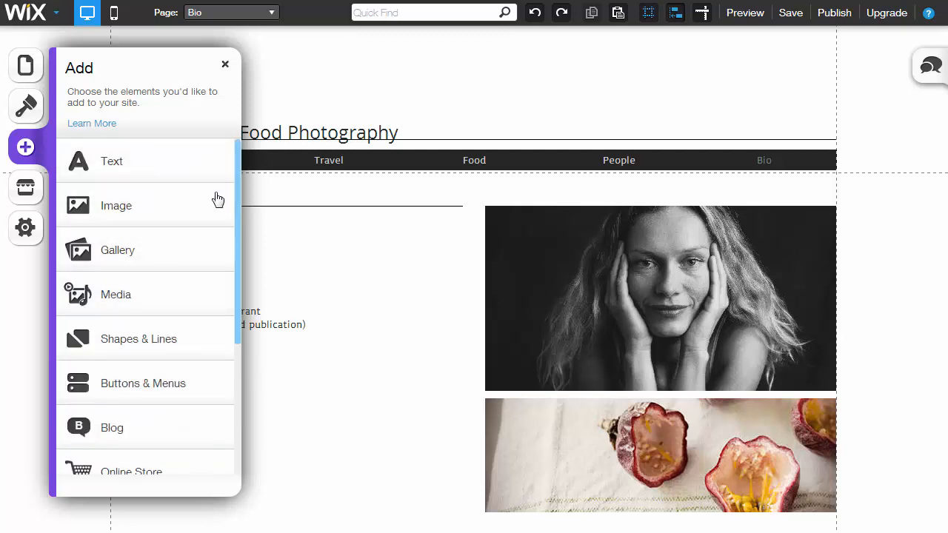
pyautogui.moveTo(150, 390)
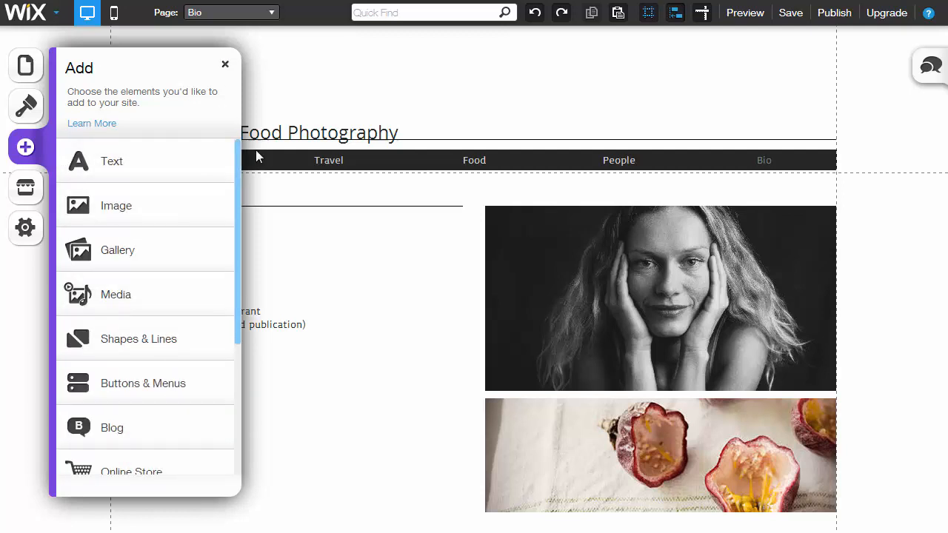
pyautogui.click(225, 64)
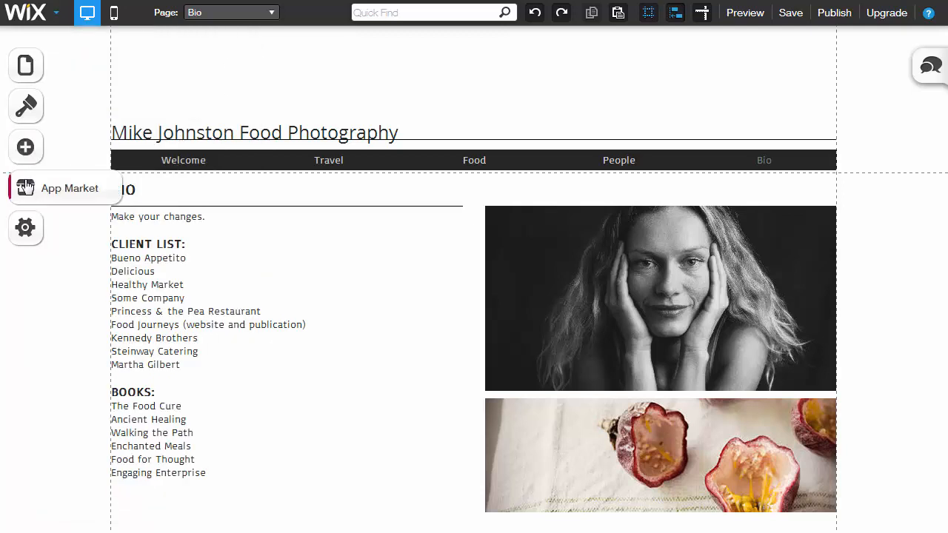
pyautogui.click(25, 187)
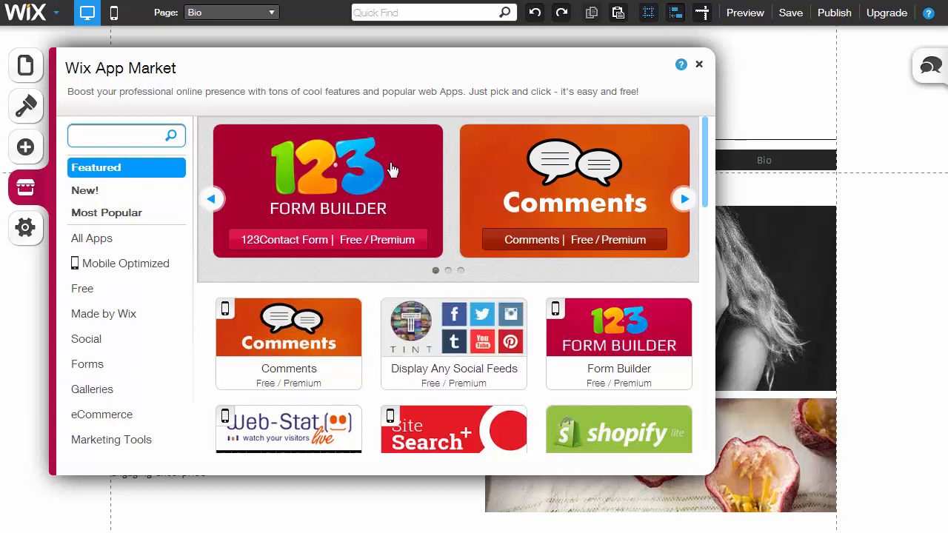
pyautogui.click(82, 288)
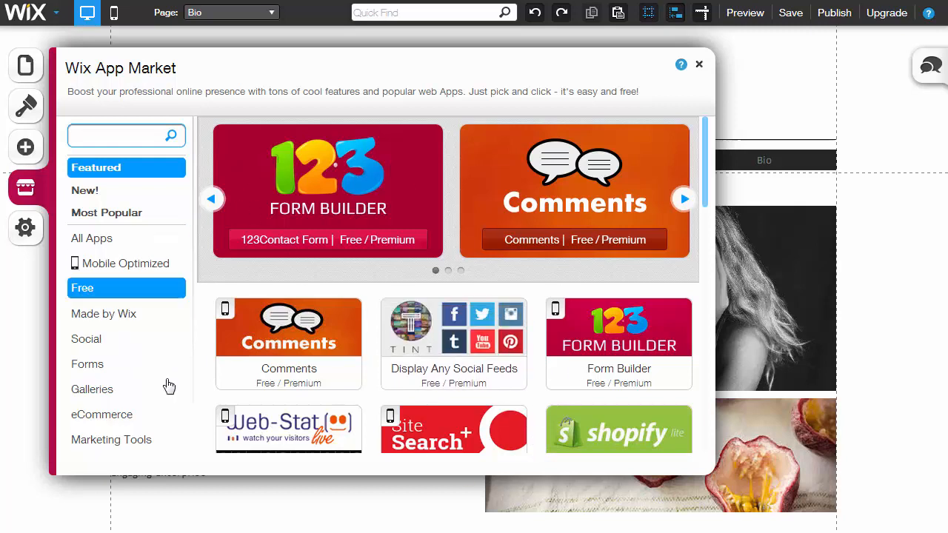
pyautogui.click(698, 65)
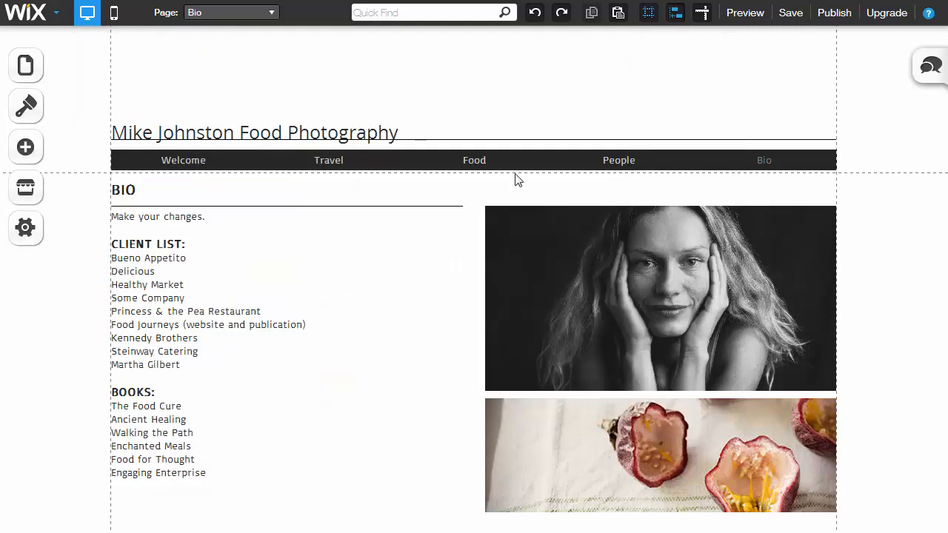
# - Open site Settings, view and close the SEO (Google) page, then click the canvas
pyautogui.click(25, 227)
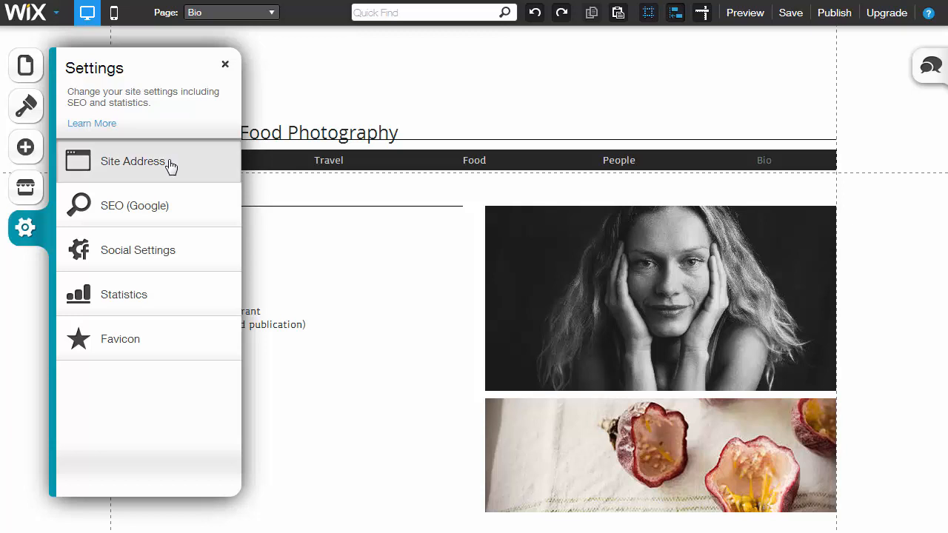
pyautogui.click(133, 162)
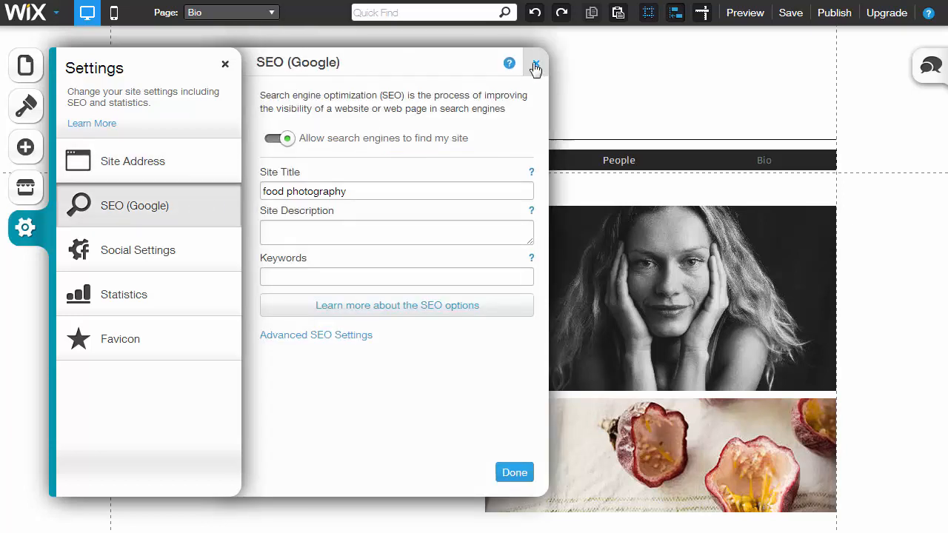
pyautogui.click(536, 63)
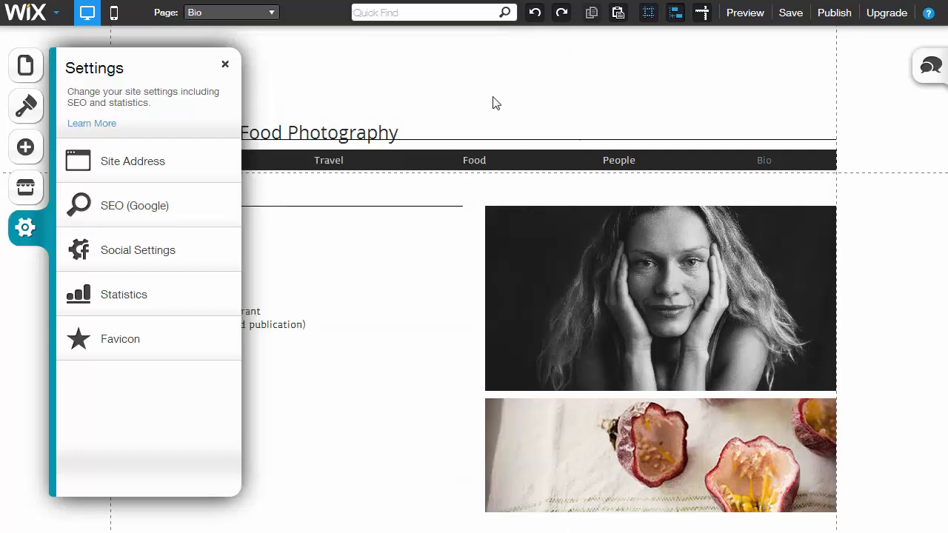
pyautogui.click(138, 249)
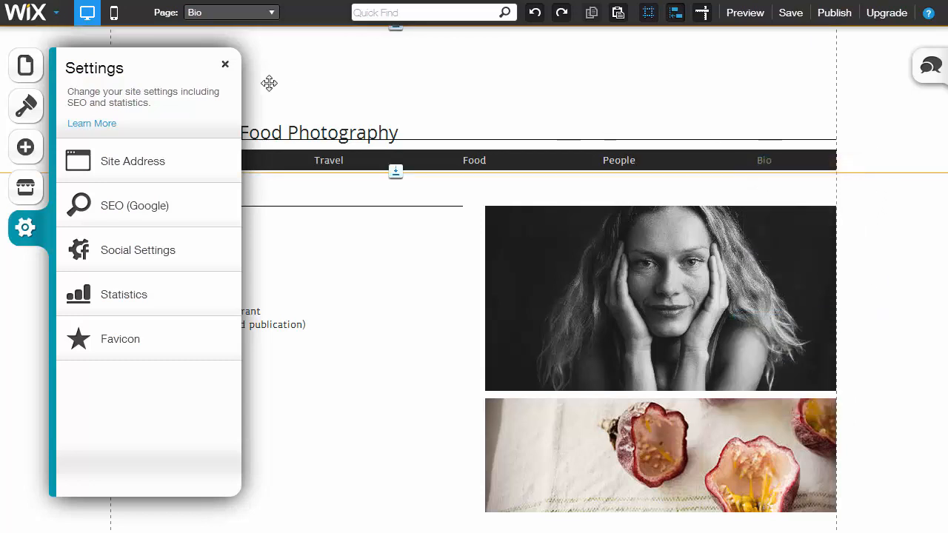
# - Close the Settings panel and scroll the Bio page down to the footer
pyautogui.click(225, 64)
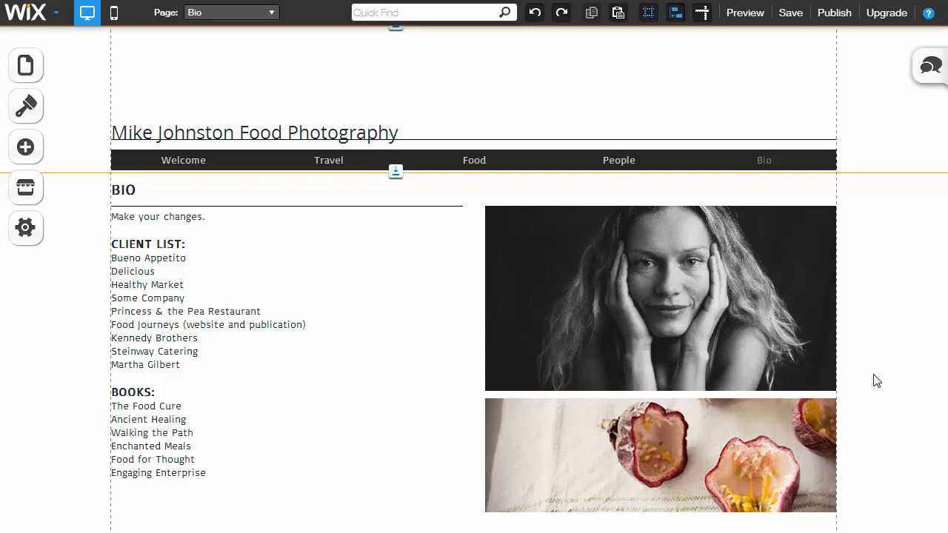
pyautogui.scroll(-3)
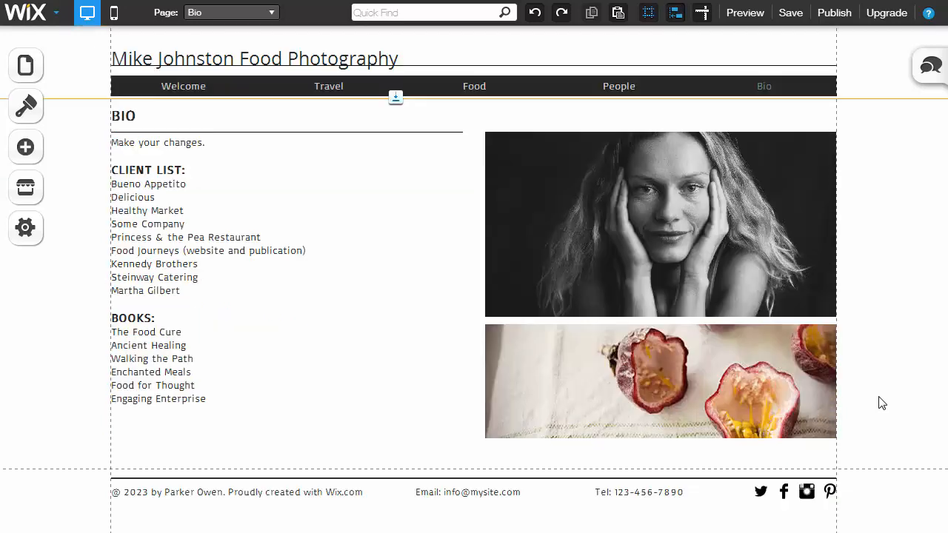